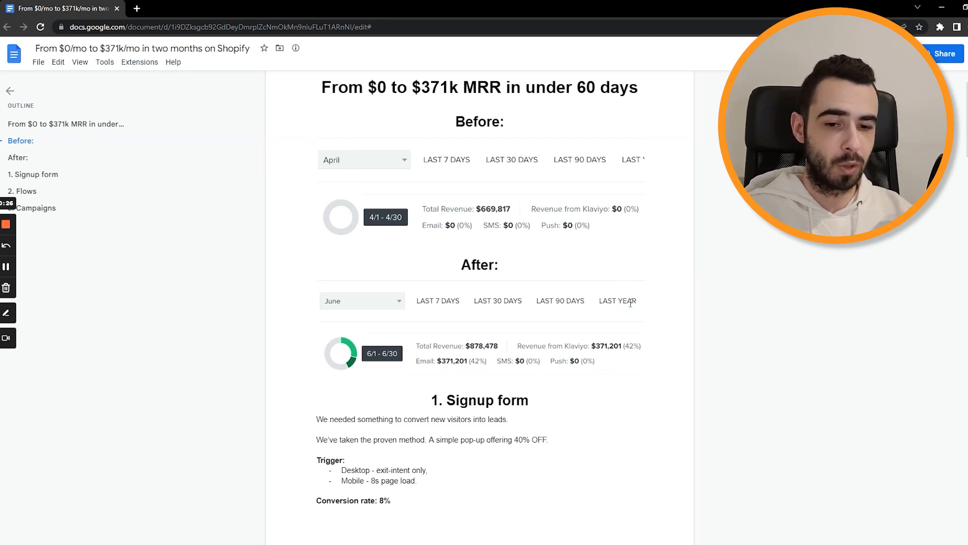
Step: Scroll past the before/after revenue figures to the Signup form and the start of Flows
scroll(down, 3)
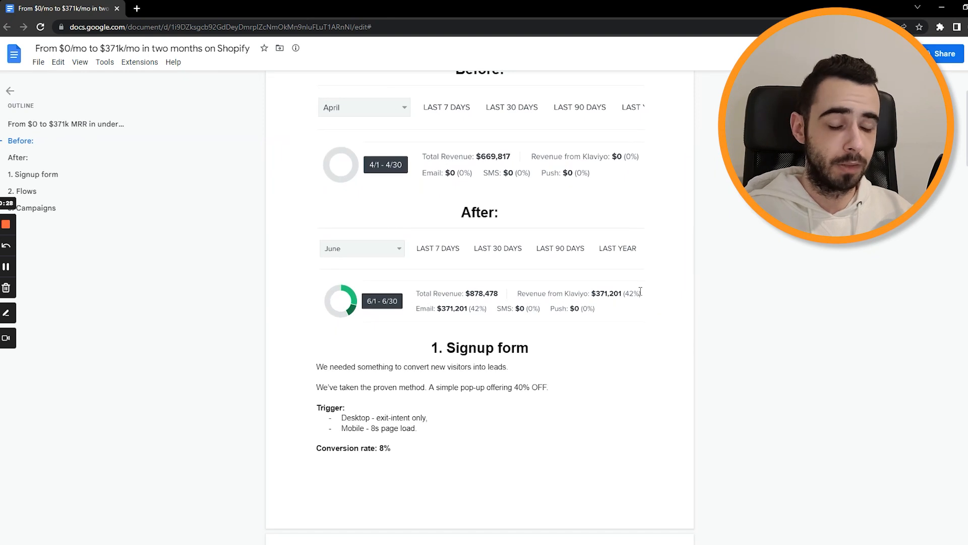
mouse_move(630, 297)
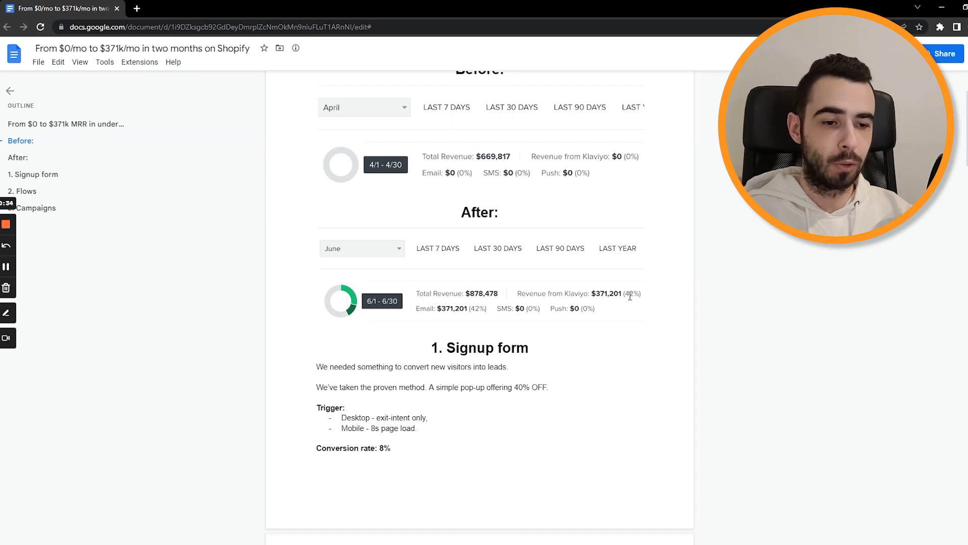
scroll(down, 3)
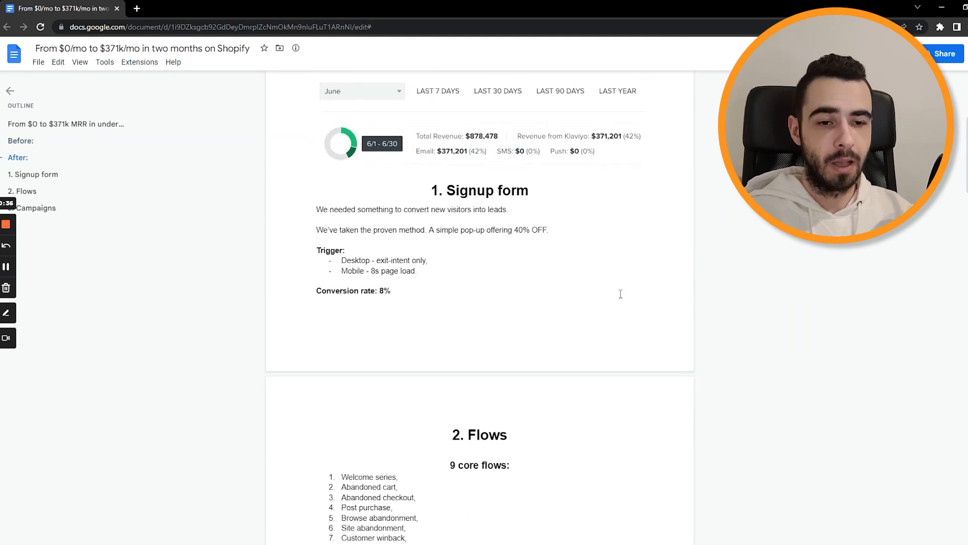
Step: Scroll until all nine core flows, ending with sunset unengaged, are visible
scroll(down, 3)
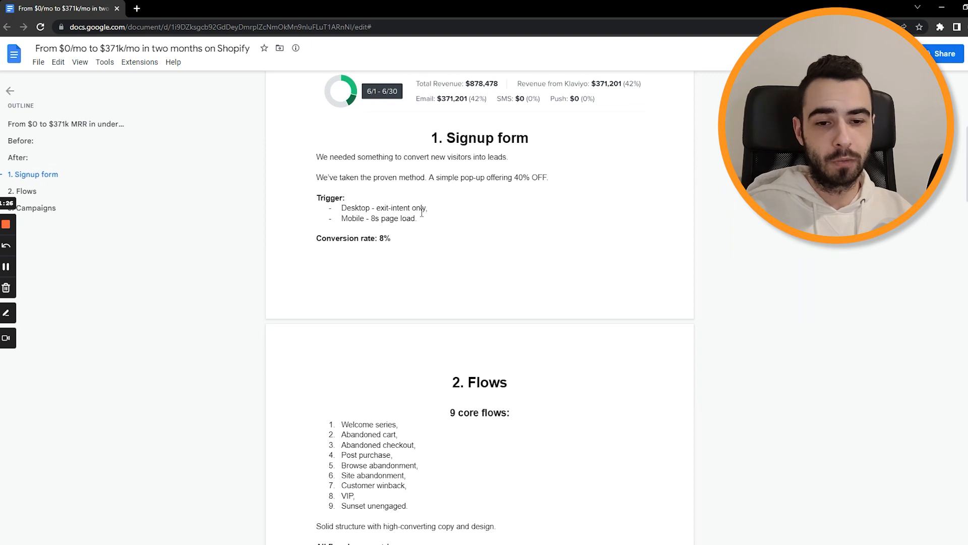
mouse_move(407, 234)
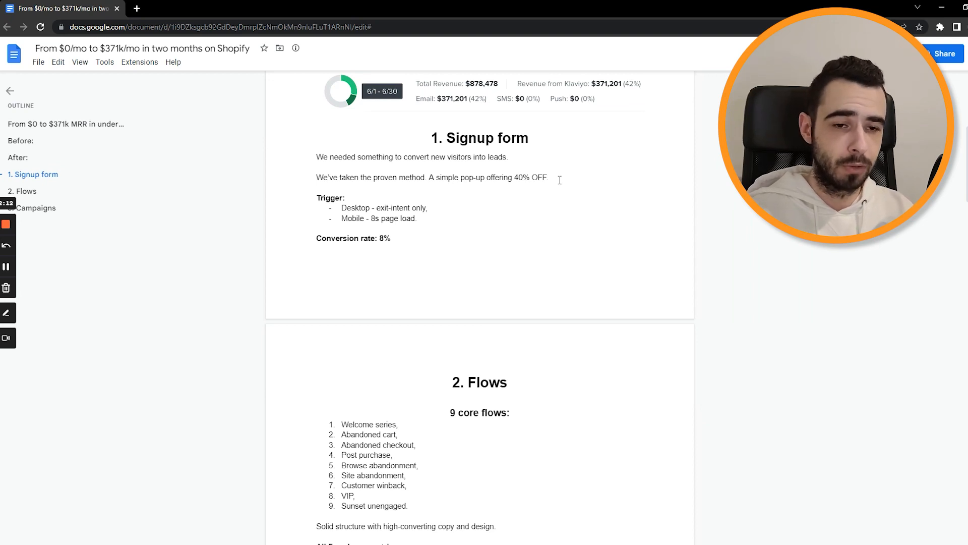
Step: Highlight '40% OFF' and reveal the 41.20% open, 4.72% click, 1.62% order metrics
double_click(530, 177)
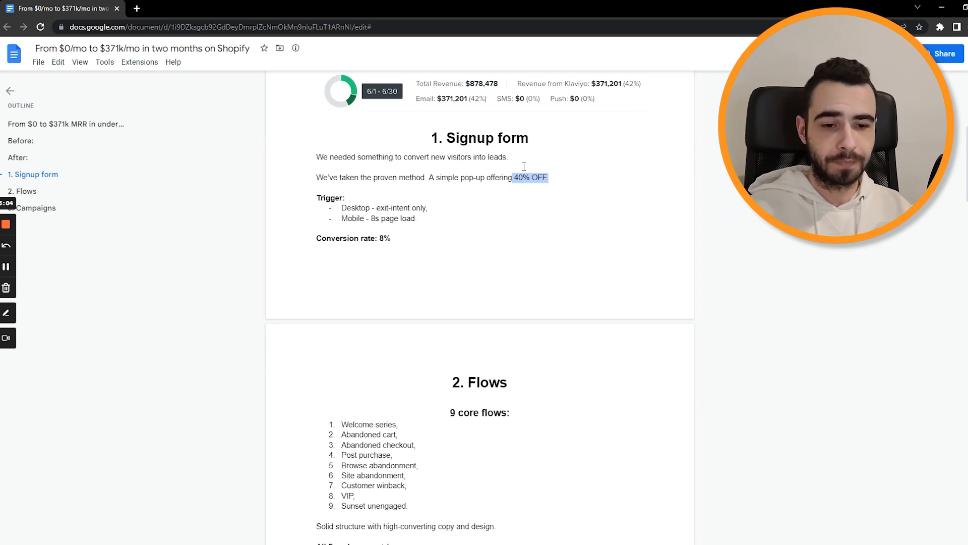
scroll(down, 3)
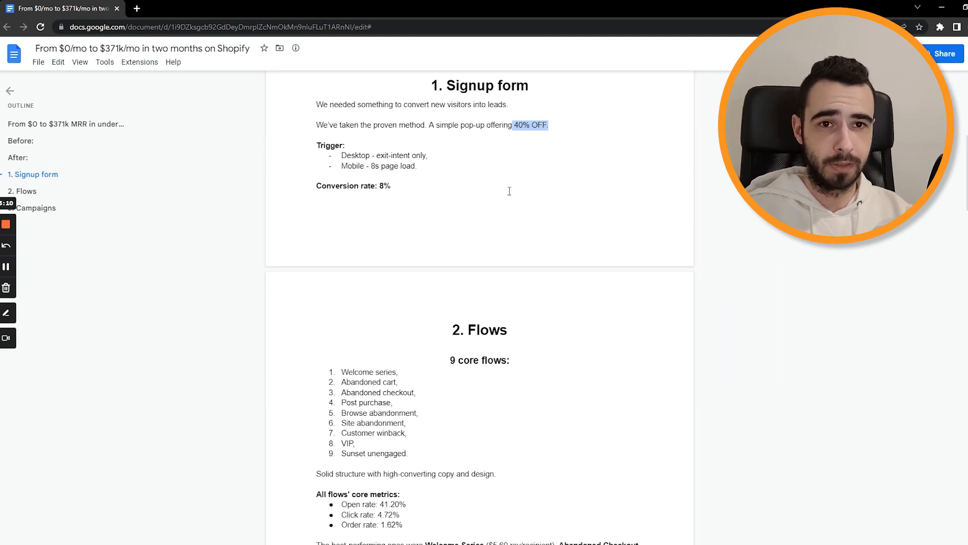
Step: Scroll to the 2. Flows heading with Welcome Series leading at $5.60 per recipient
scroll(down, 3)
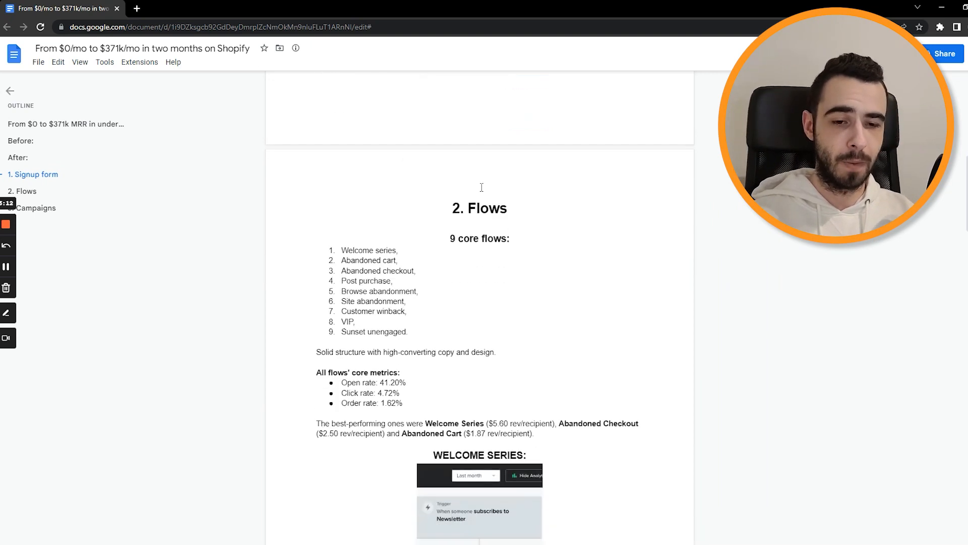
scroll(down, 3)
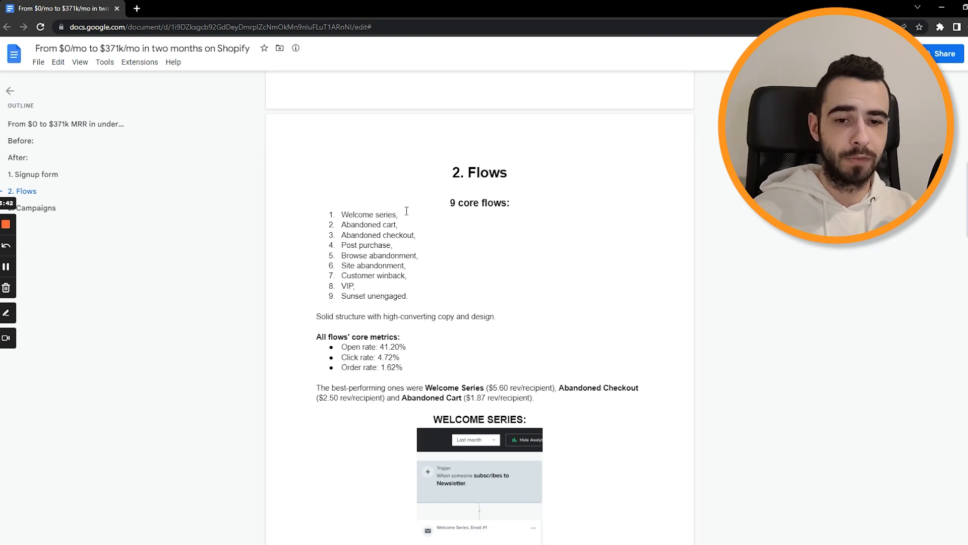
Step: Highlight the abandoned cart/checkout and Post purchase flows, then reveal the Welcome Series stats
double_click(369, 214)
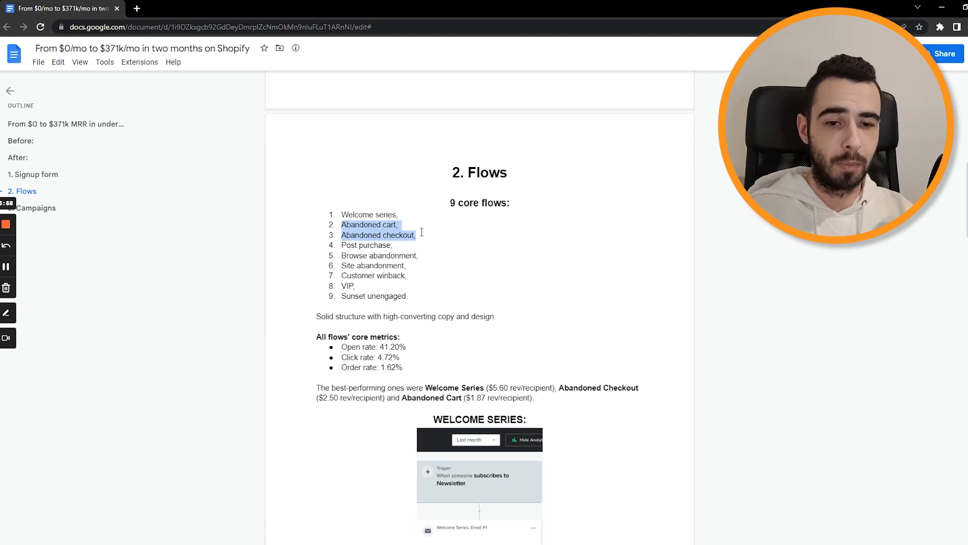
click(396, 245)
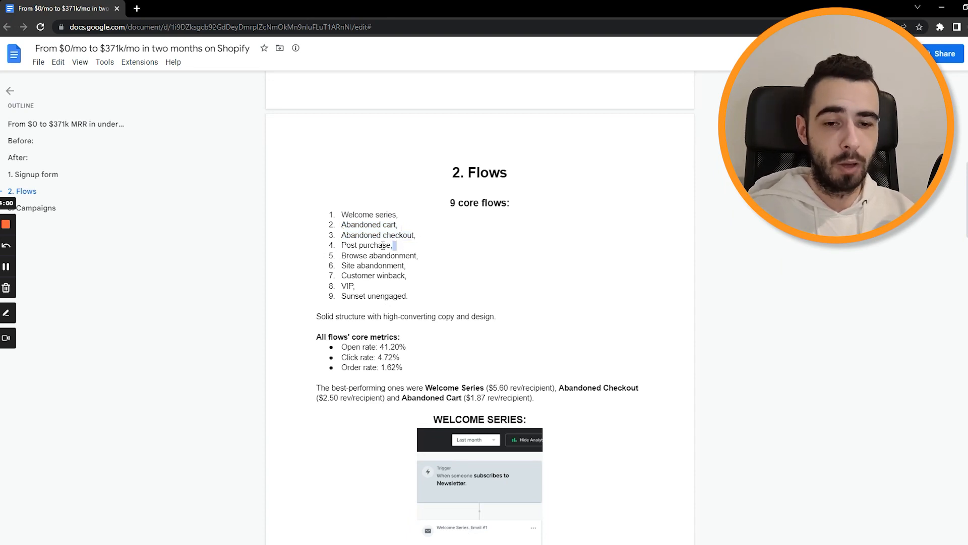
double_click(365, 245)
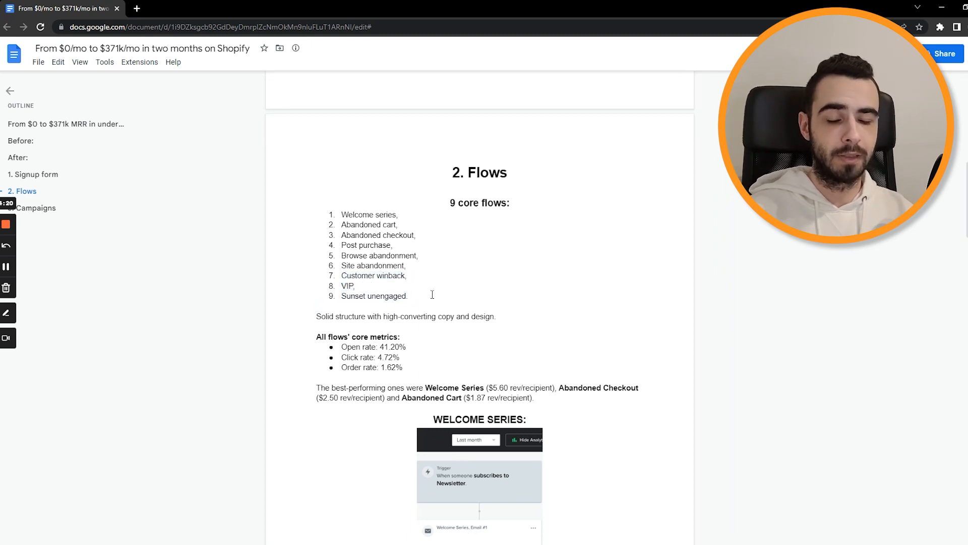
scroll(down, 3)
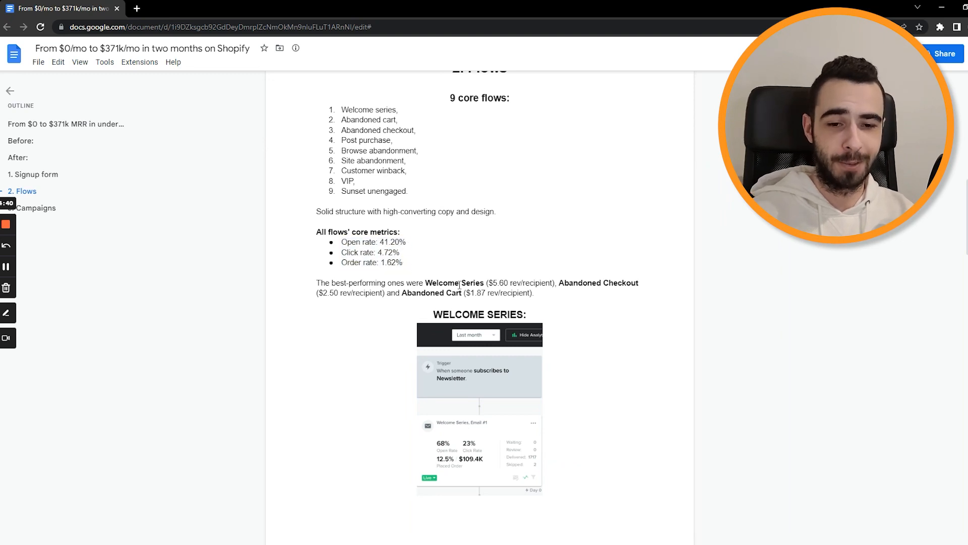
Step: Scroll past the Welcome Series screenshot to the Abandoned Checkout & Abandoned Cart heading
scroll(down, 3)
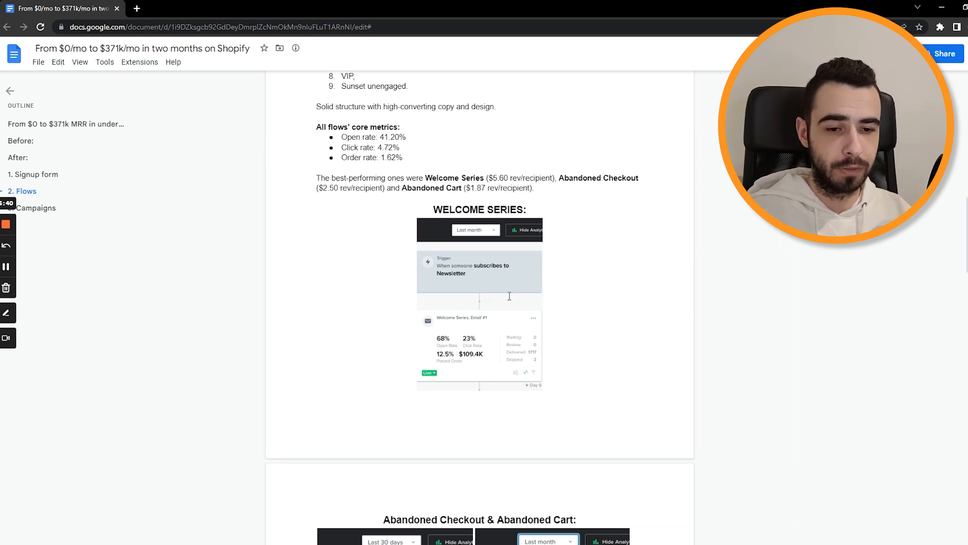
scroll(down, 3)
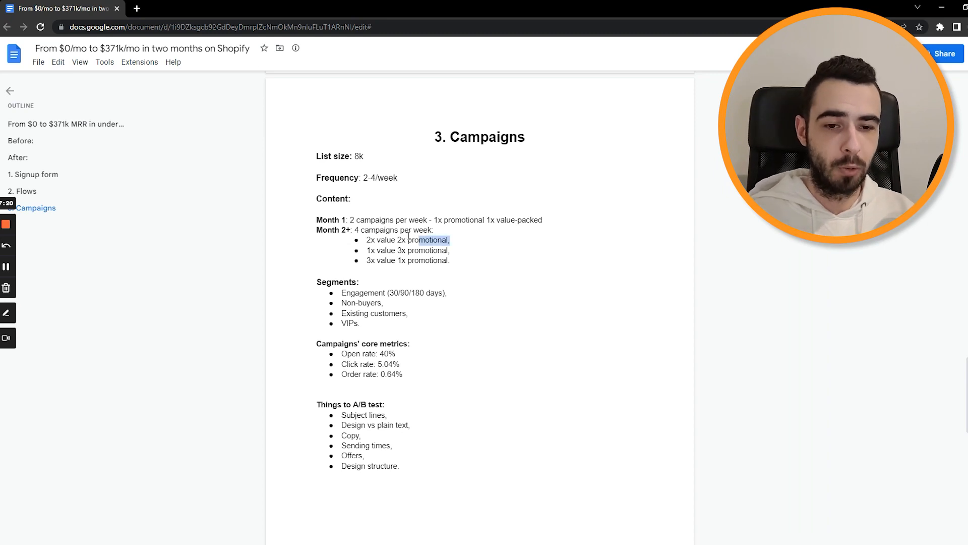
Step: Highlight the '2x promotional' bullet, then scroll to the A/B test list and Example campaigns
double_click(408, 239)
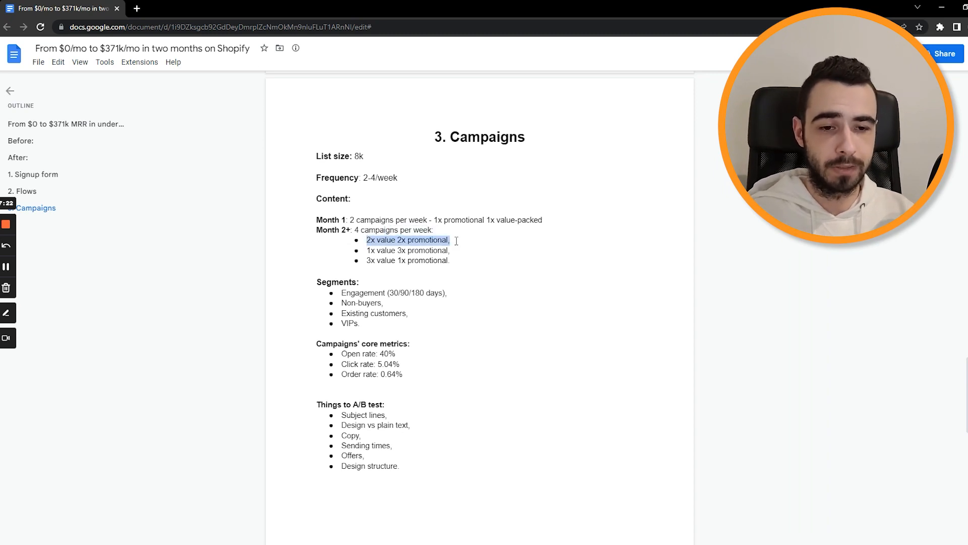
click(449, 250)
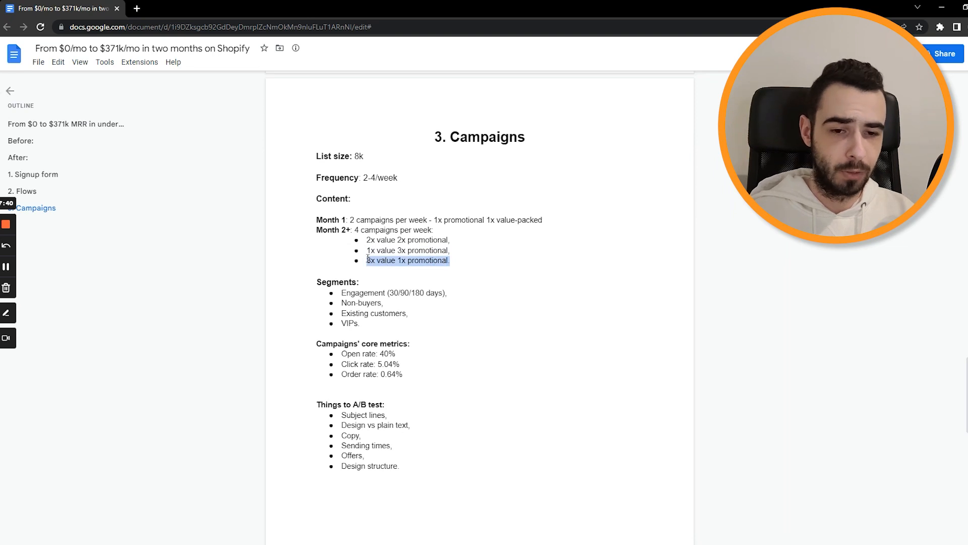
scroll(down, 3)
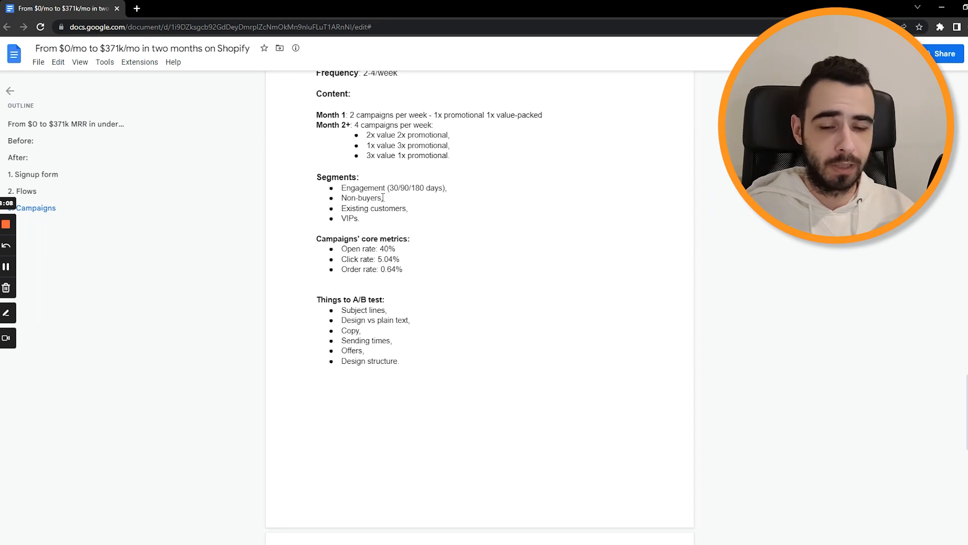
scroll(down, 3)
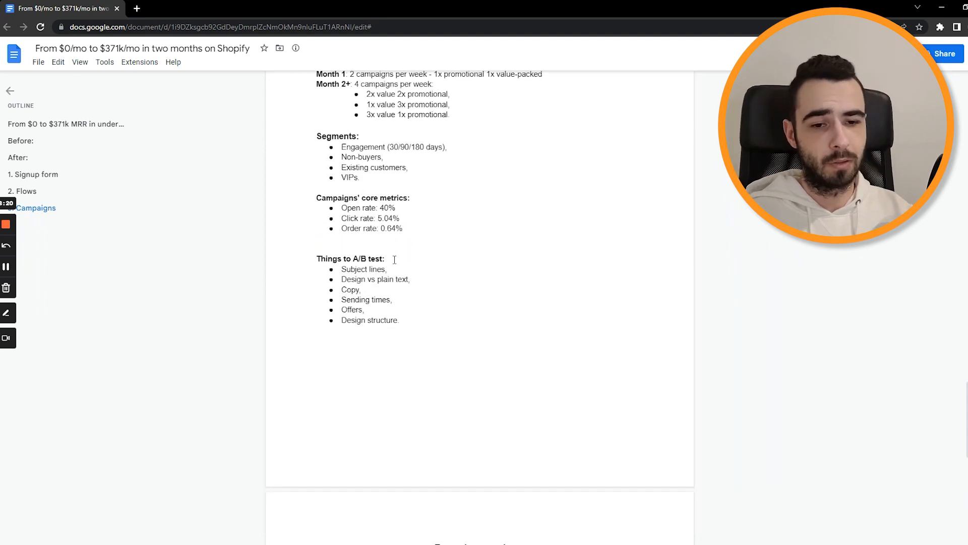
scroll(down, 3)
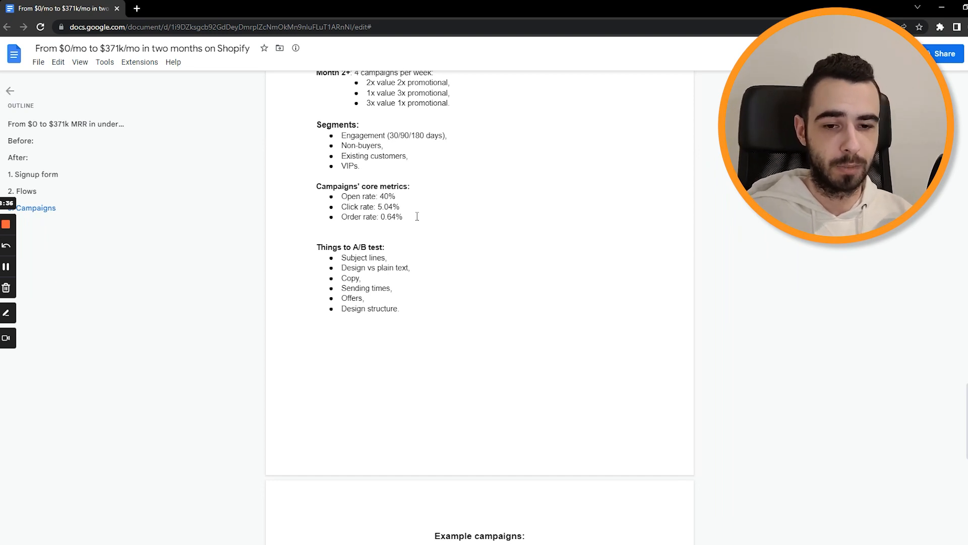
Step: Highlight the Subject lines, Sending times, Offers and other A/B test ideas one by one
scroll(down, 3)
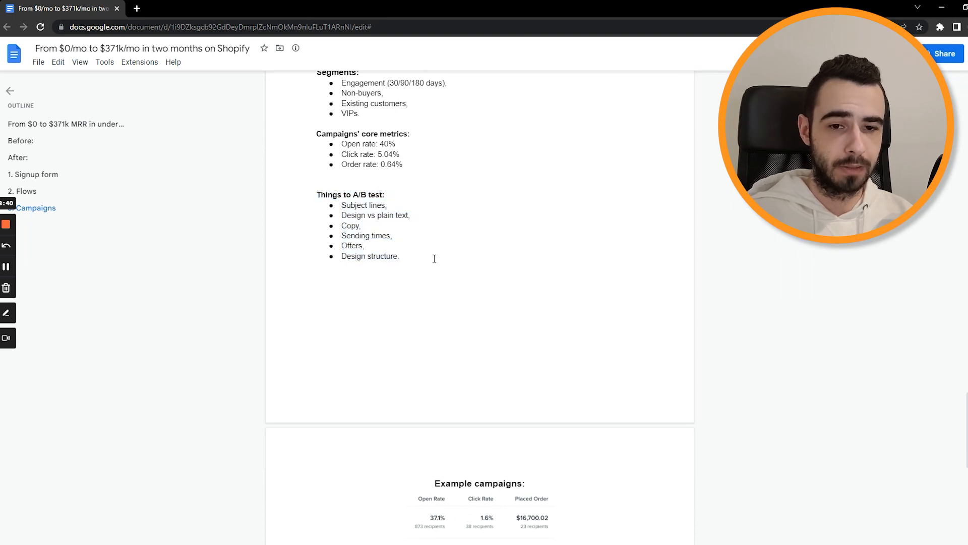
double_click(363, 205)
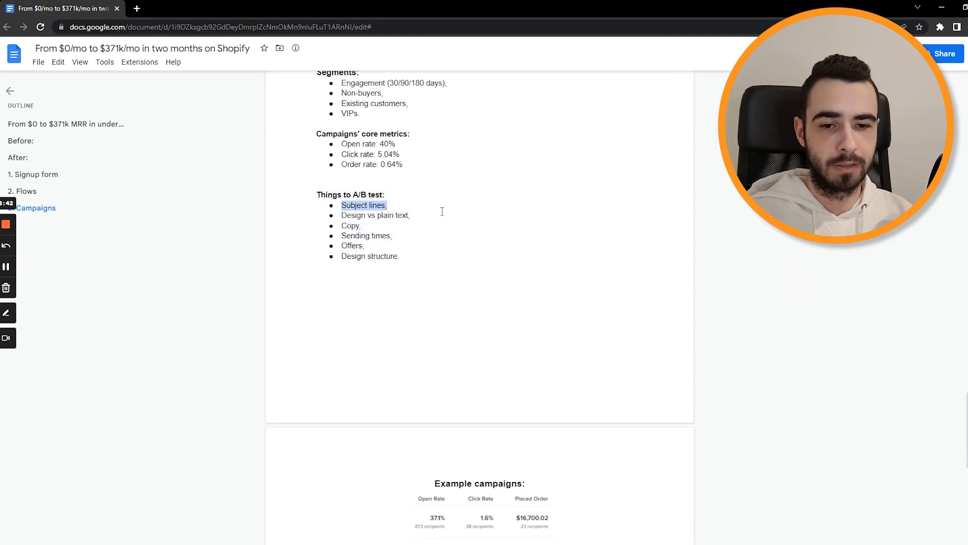
double_click(375, 215)
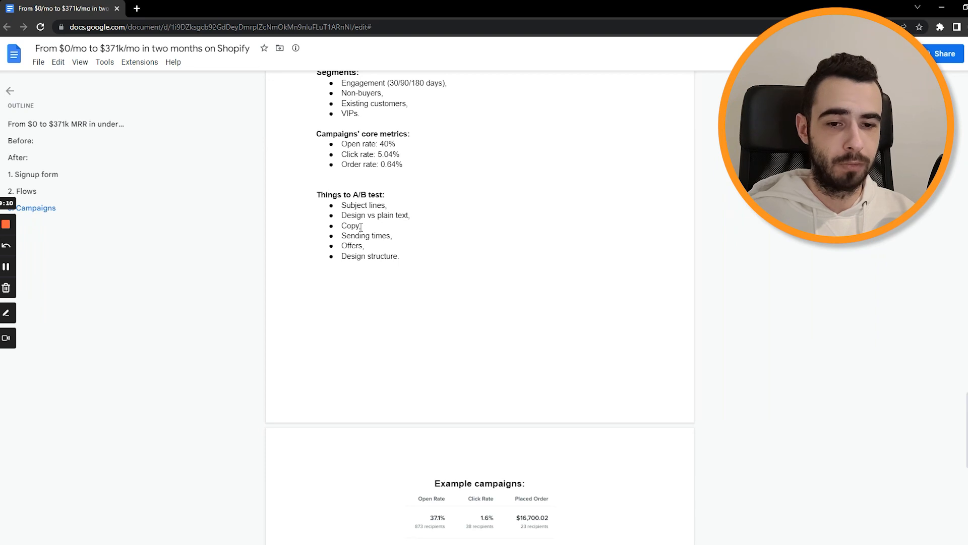
double_click(366, 235)
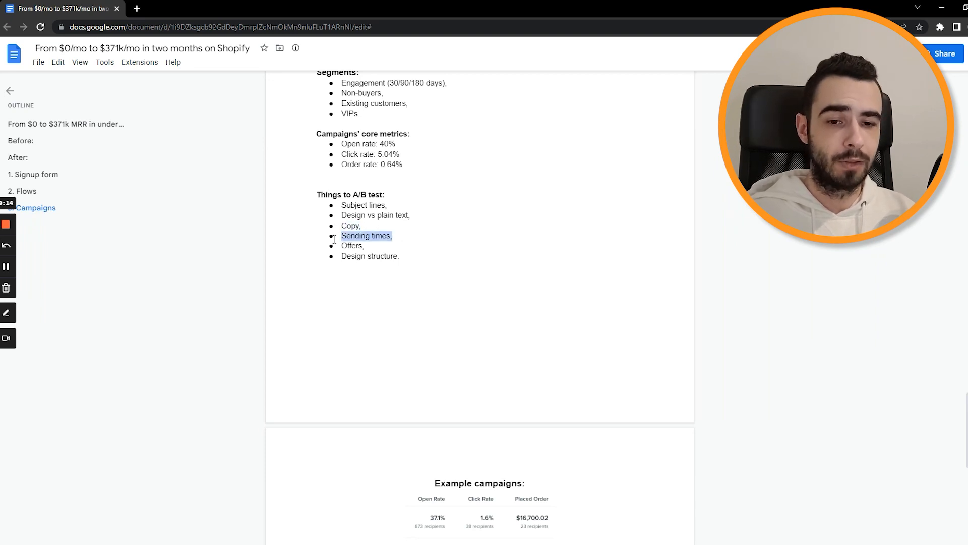
double_click(352, 245)
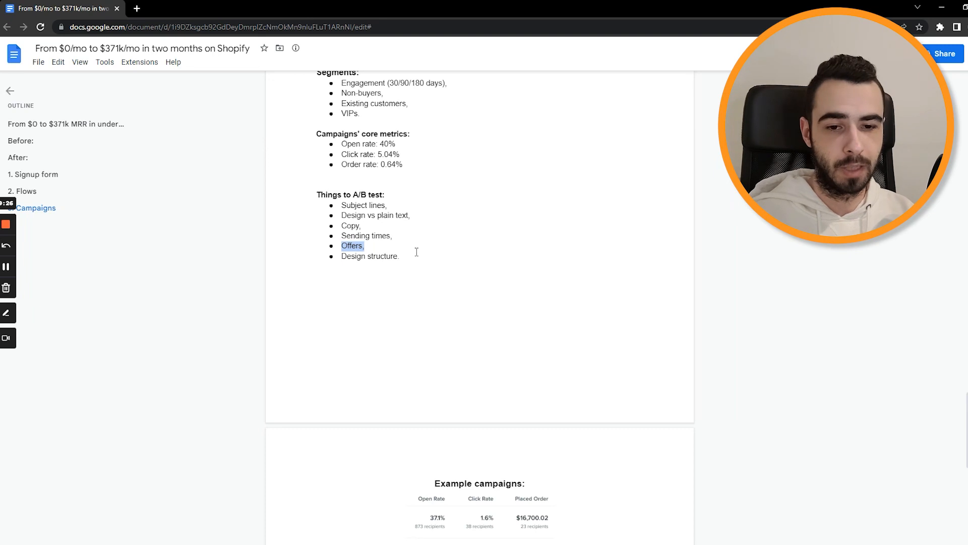
Step: Scroll through the Example campaigns table, then back up to the $0 to $371k MRR title
scroll(down, 3)
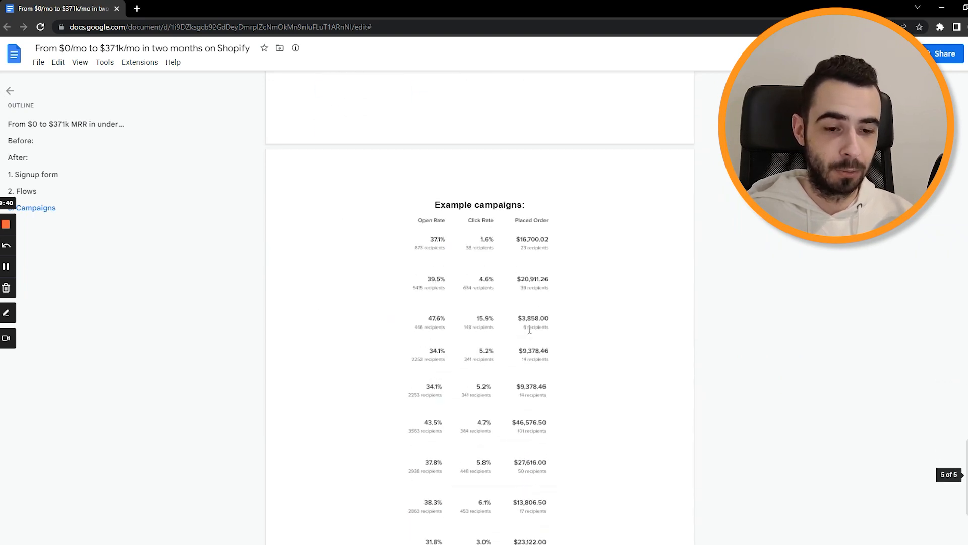
scroll(down, 3)
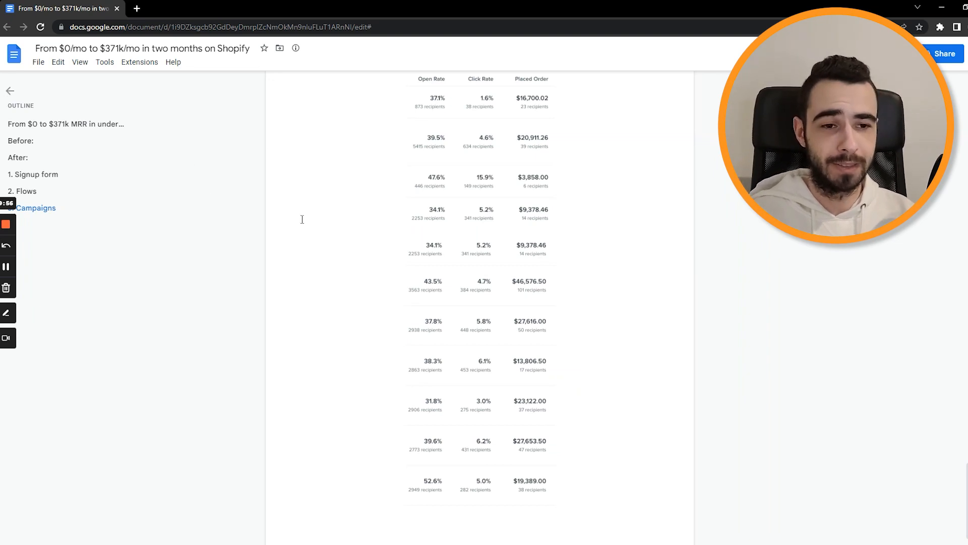
mouse_move(349, 175)
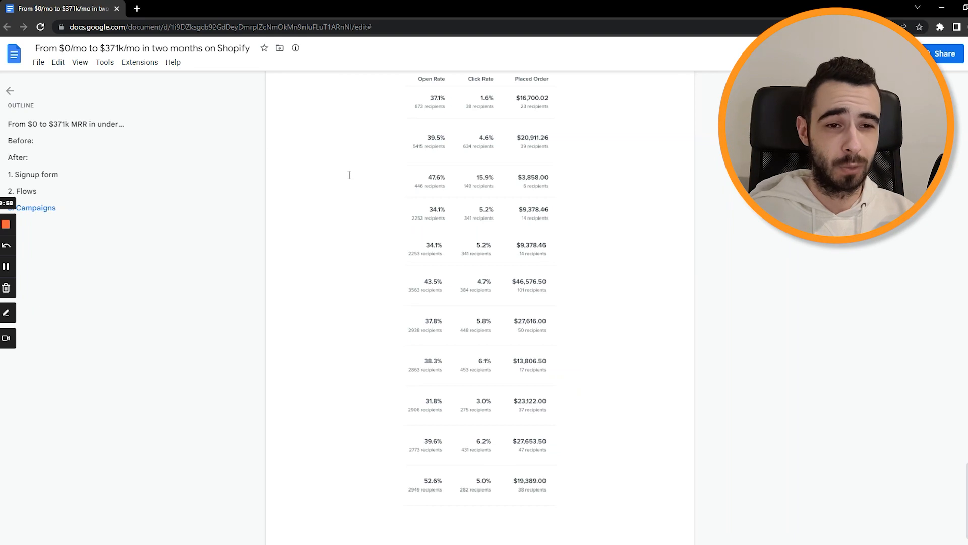
scroll(up, 3)
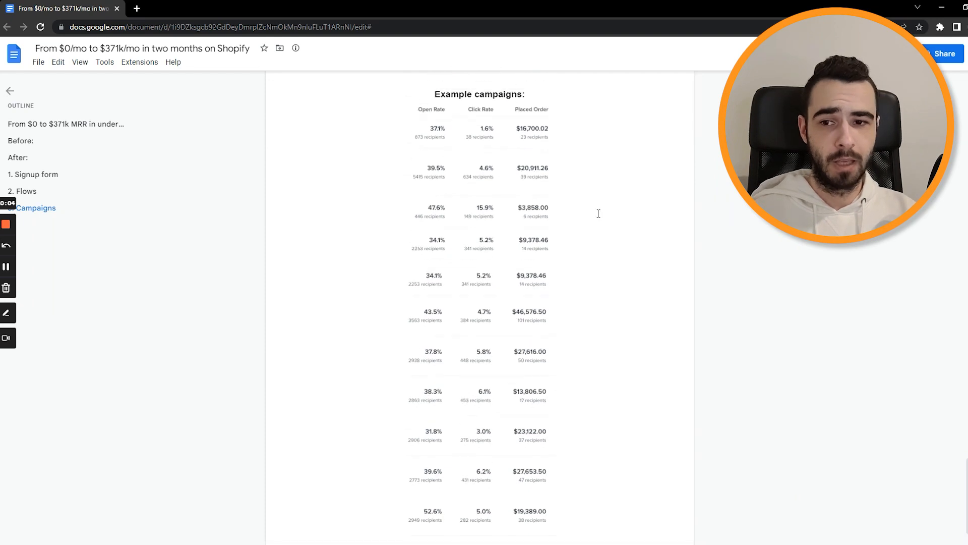
scroll(down, 3)
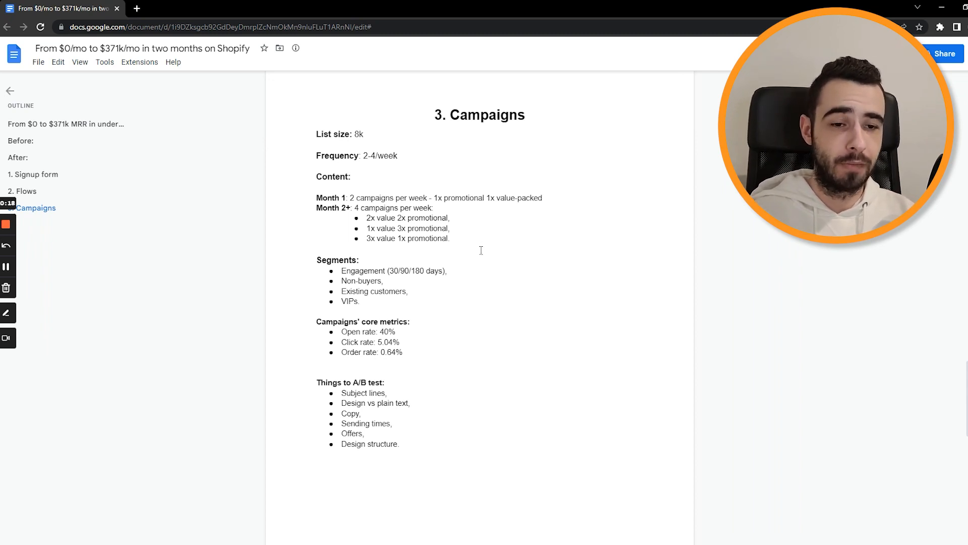
scroll(up, 3)
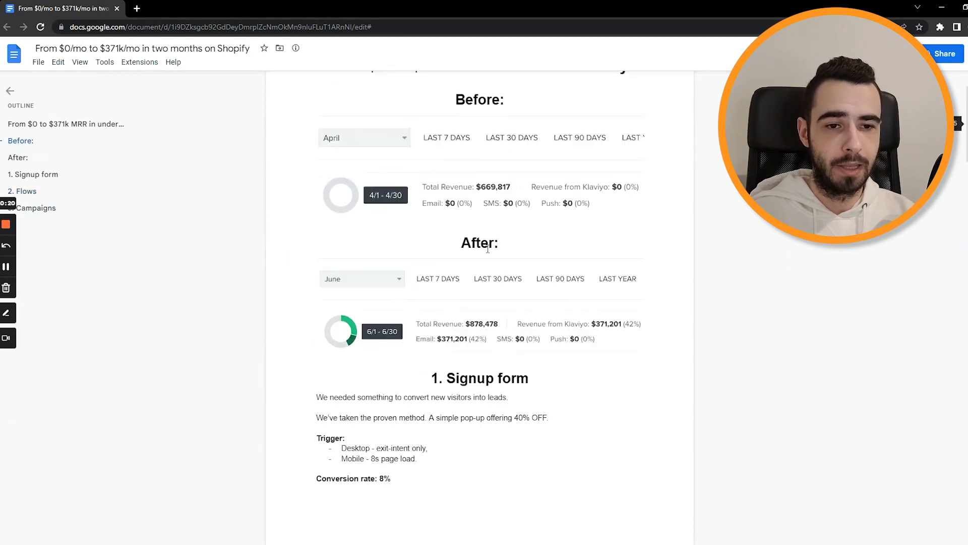
scroll(up, 3)
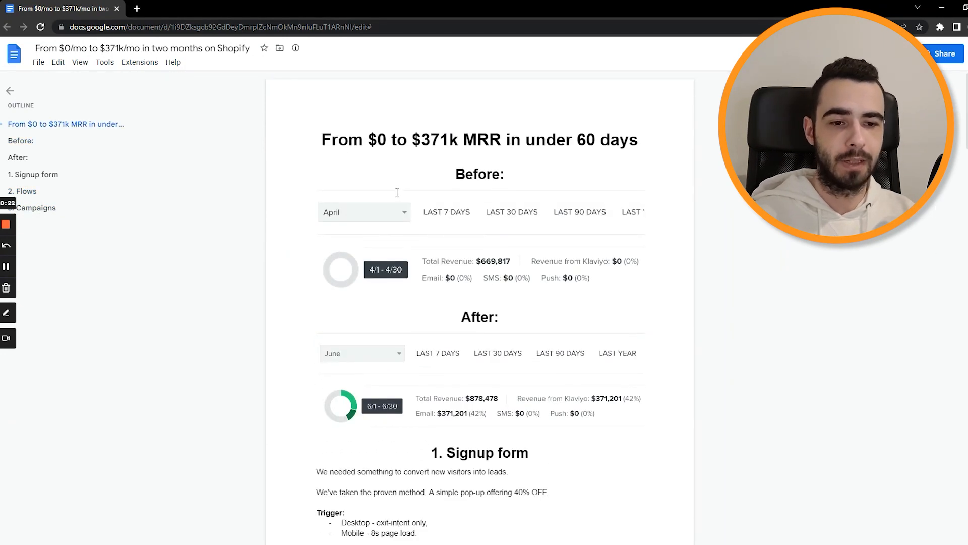